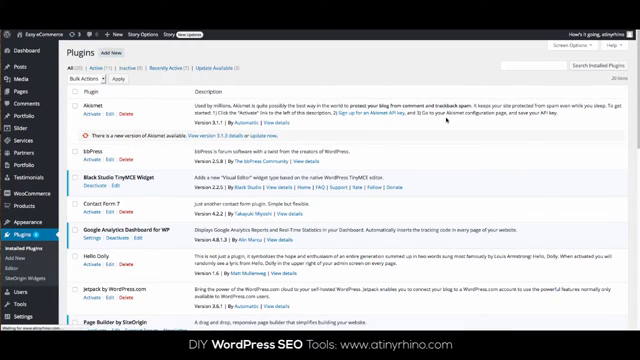
Show the All Posts list where the saved Template post appears
click(116, 52)
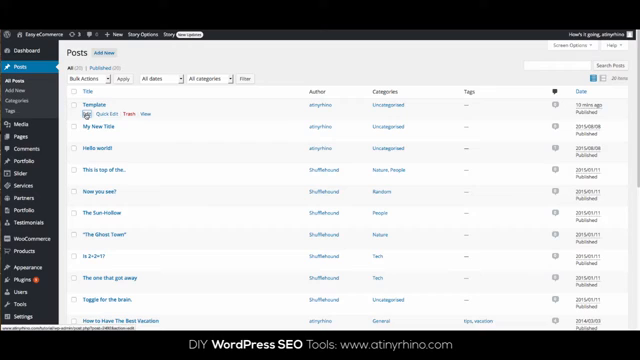
Start a blank Add New Post with the Page Builder editor
click(76, 104)
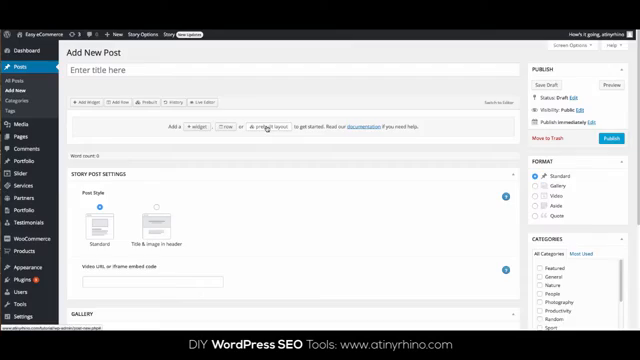
In Prebuilt Layouts, search the Clone: Posts list for 'template'
click(250, 128)
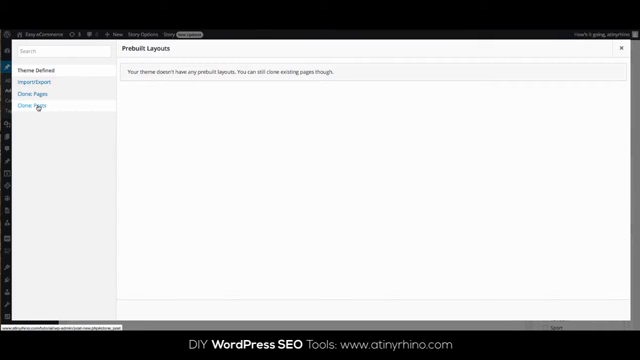
click(36, 104)
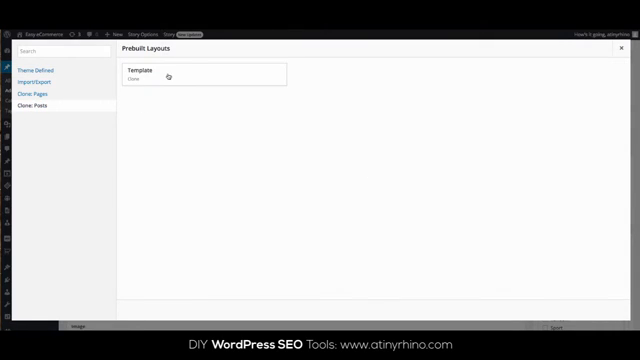
click(50, 50)
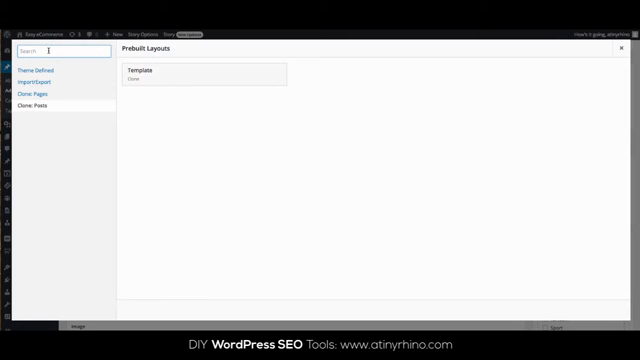
text(template)
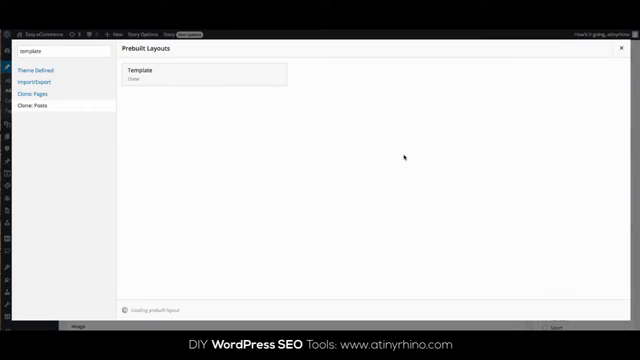
Insert the Template layout and title the post 'My New Page From Template'
click(200, 76)
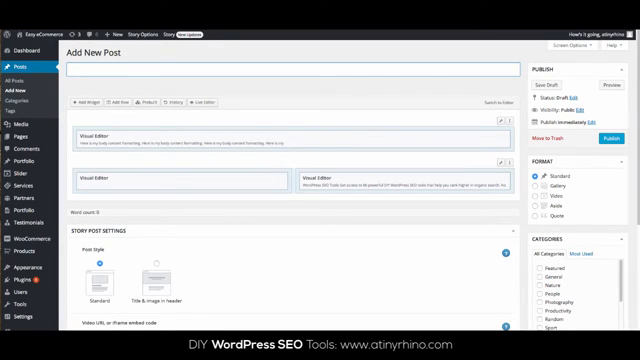
text(My New Page)
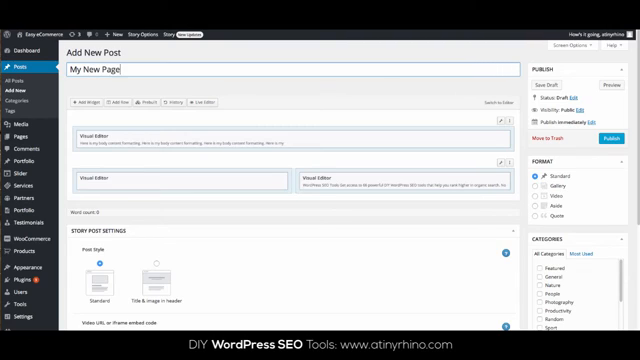
text(From Template)
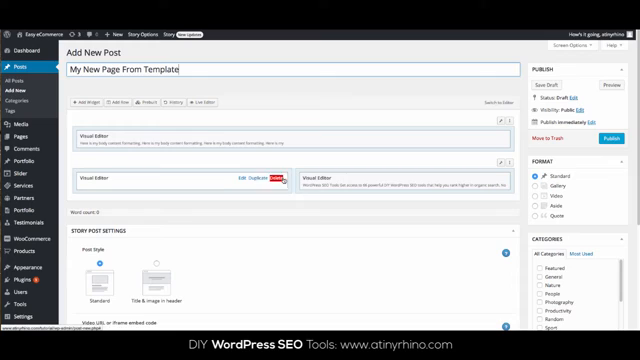
mouse_move(430, 180)
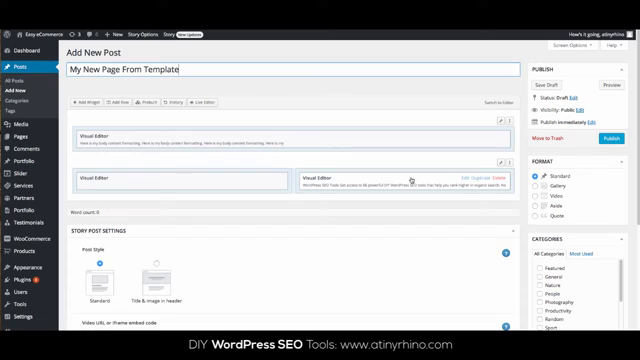
mouse_move(570, 156)
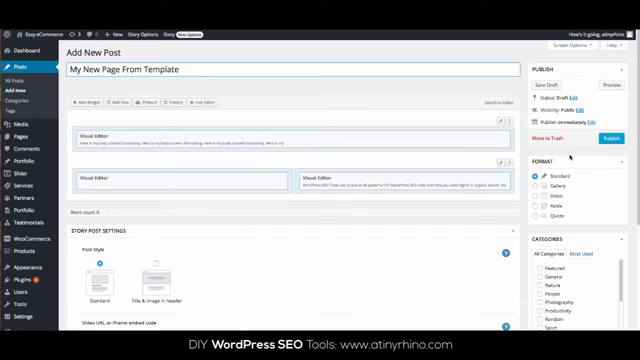